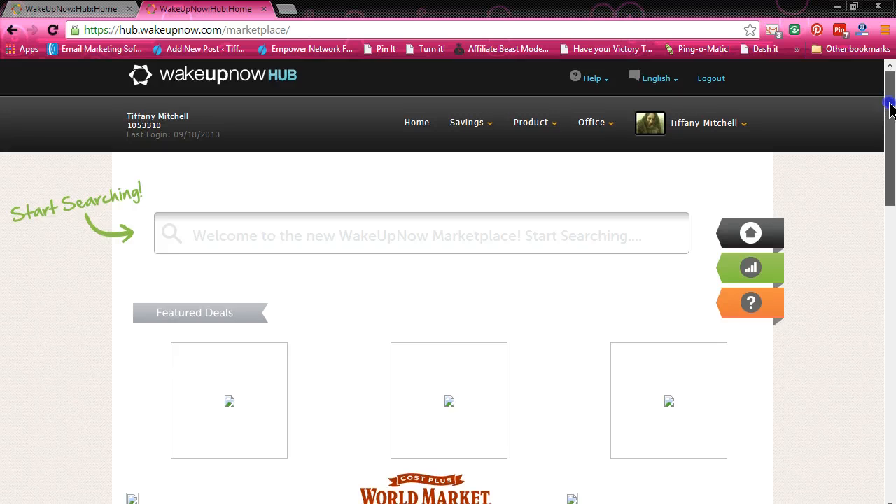
Step: Scroll the marketplace home page to view the search box and Featured Deals
{"action": "scroll", "scroll_direction": "up", "scroll_amount": 3}
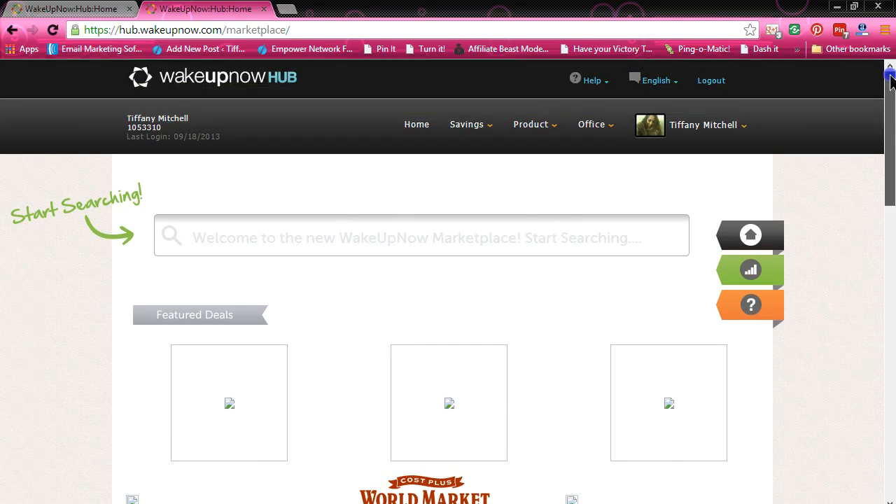
{"action": "scroll", "scroll_direction": "down", "scroll_amount": 3}
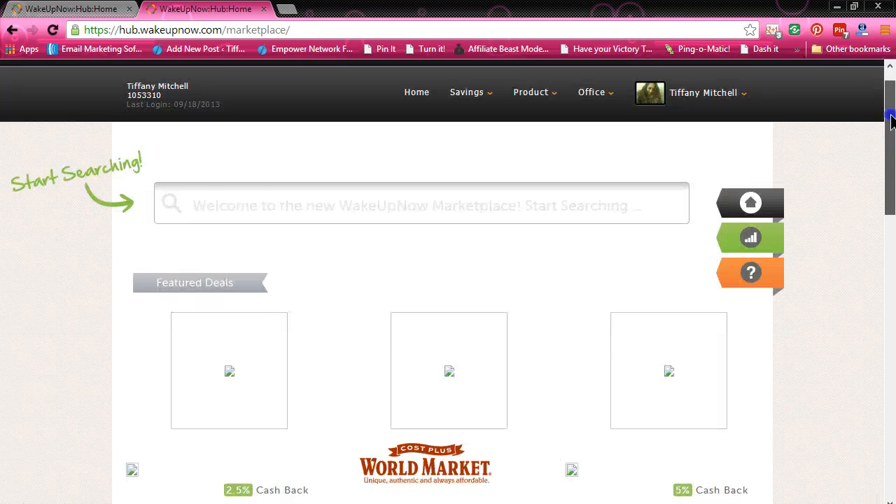
{"action": "scroll", "scroll_direction": "up", "scroll_amount": 3}
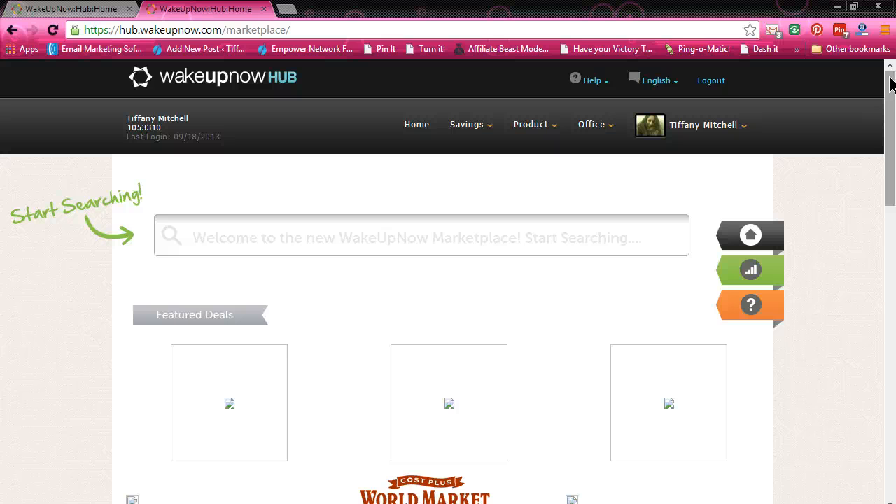
{"action": "mouse_move", "coordinate": [889, 87]}
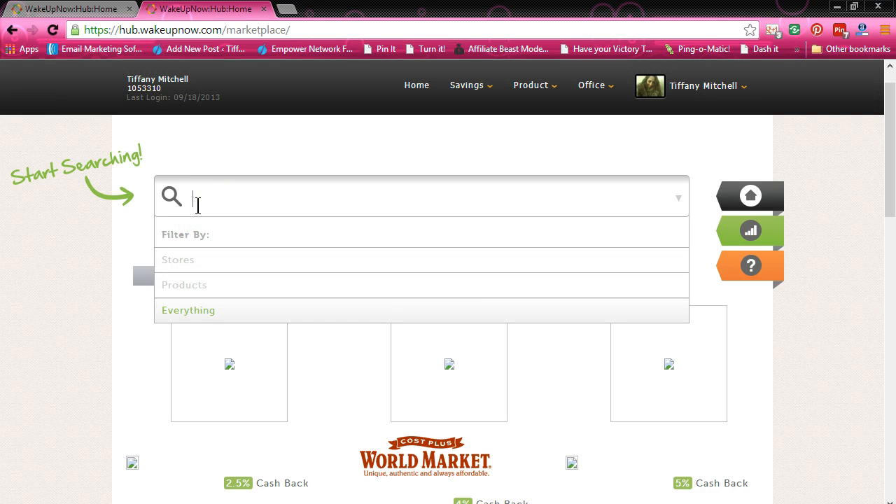
Step: Search for TABLET and browse the 2 store and 214 product results
{"action": "type", "text": "TABLET"}
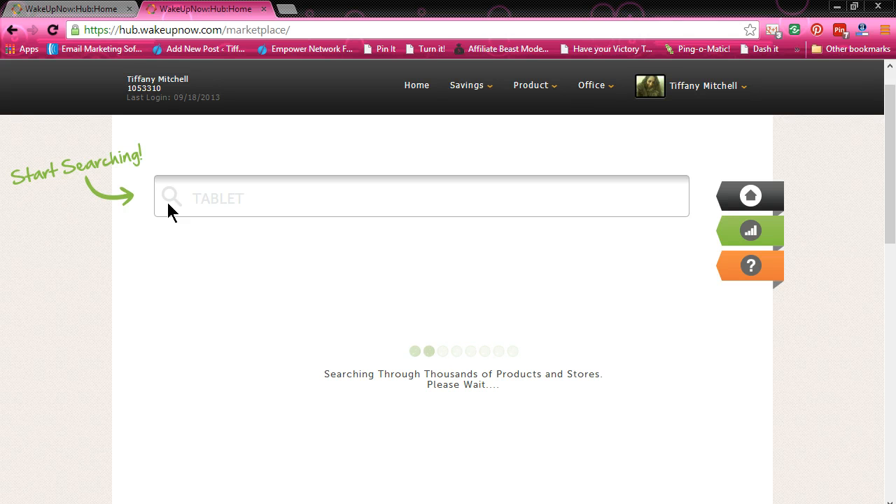
{"action": "mouse_move", "coordinate": [510, 396]}
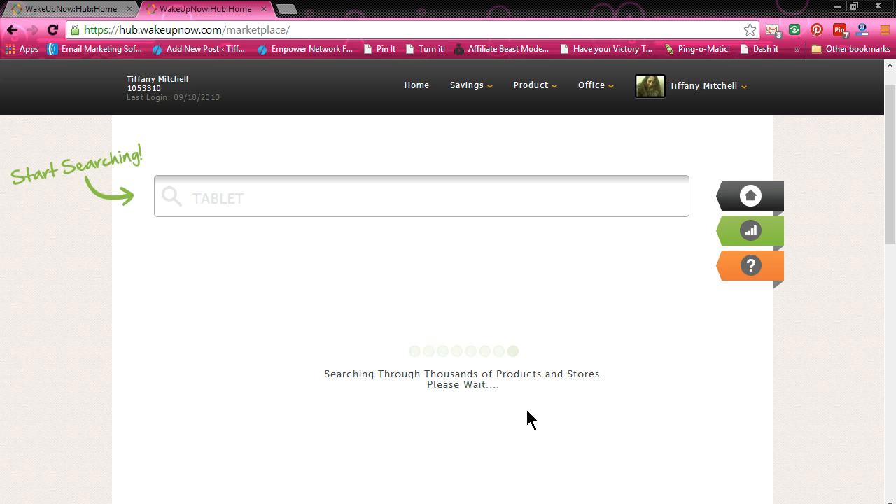
{"action": "mouse_move", "coordinate": [889, 175]}
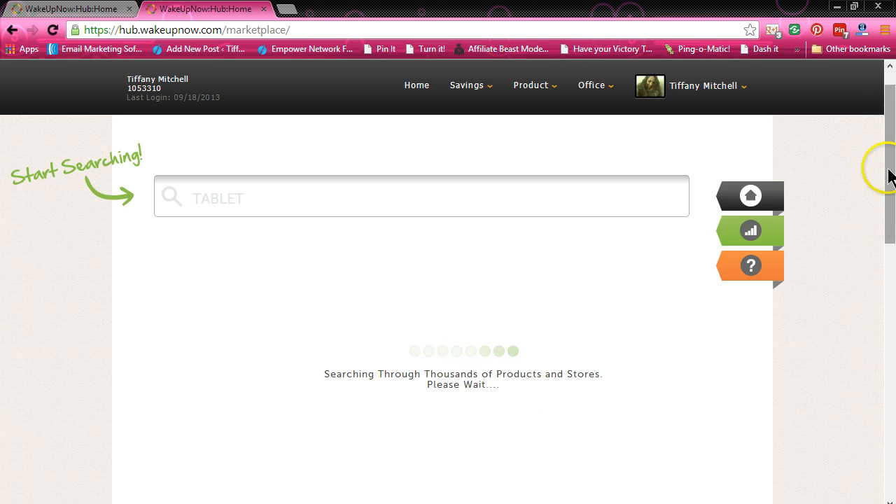
{"action": "scroll", "scroll_direction": "down", "scroll_amount": 3}
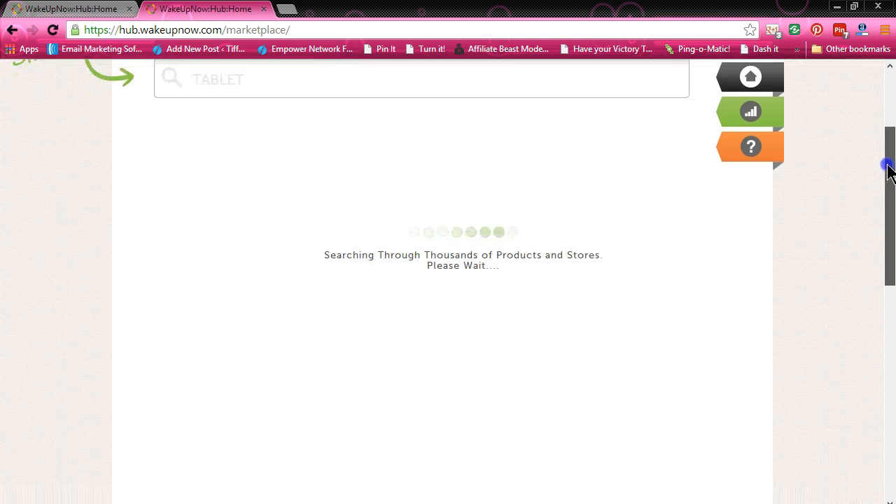
{"action": "scroll", "scroll_direction": "up", "scroll_amount": 3}
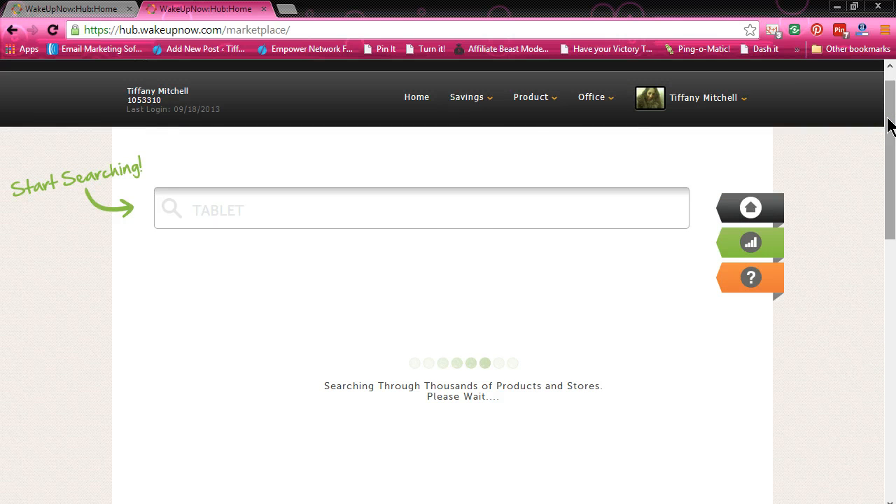
{"action": "scroll", "scroll_direction": "down", "scroll_amount": 3}
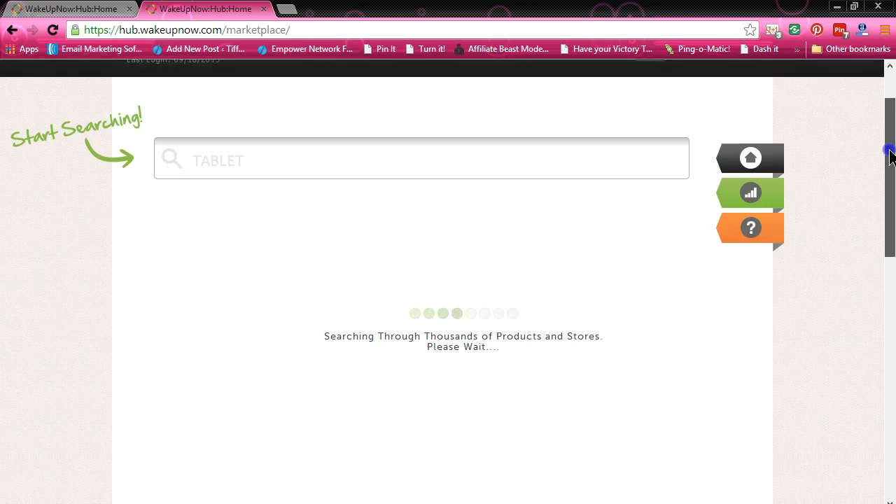
{"action": "scroll", "scroll_direction": "up", "scroll_amount": 3}
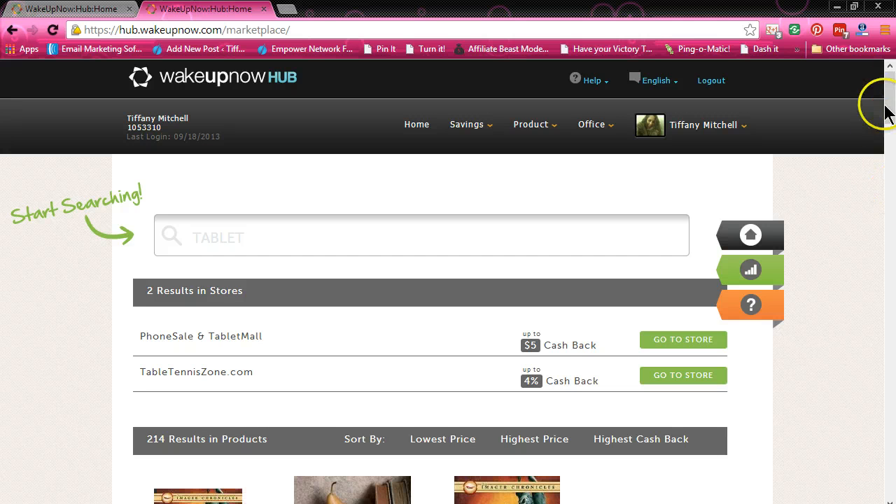
{"action": "scroll", "scroll_direction": "down", "scroll_amount": 3}
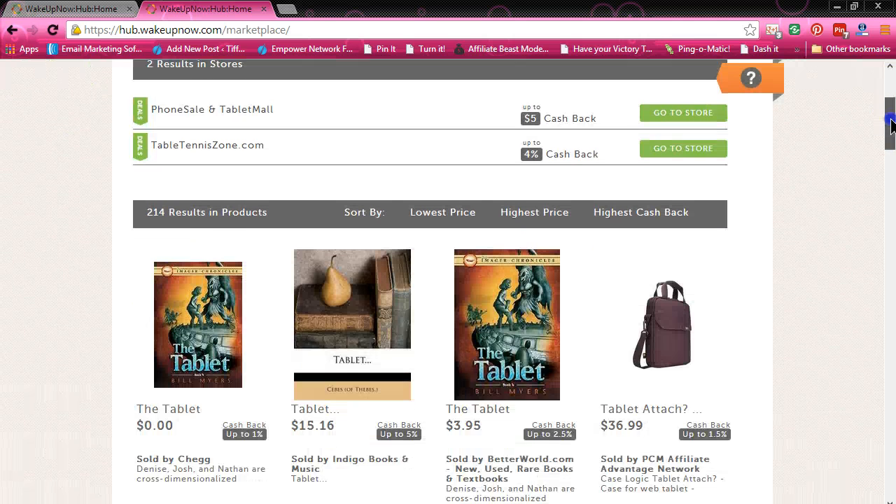
{"action": "scroll", "scroll_direction": "down", "scroll_amount": 3}
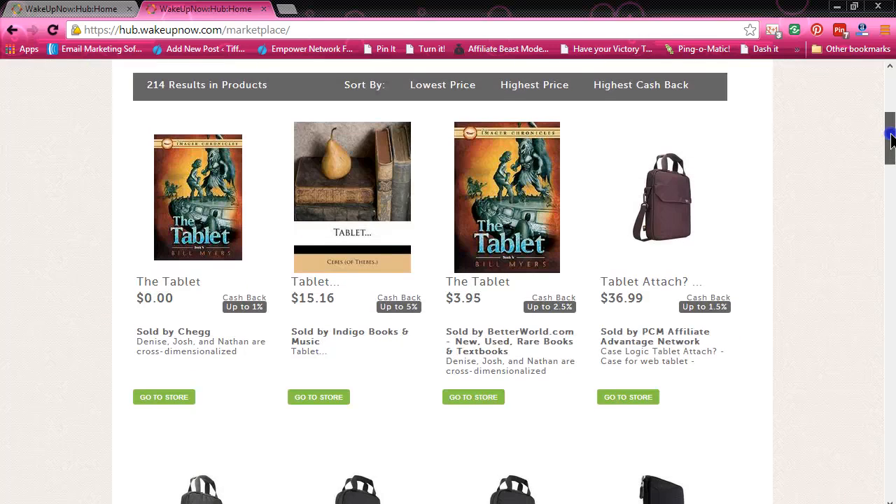
{"action": "scroll", "scroll_direction": "down", "scroll_amount": 3}
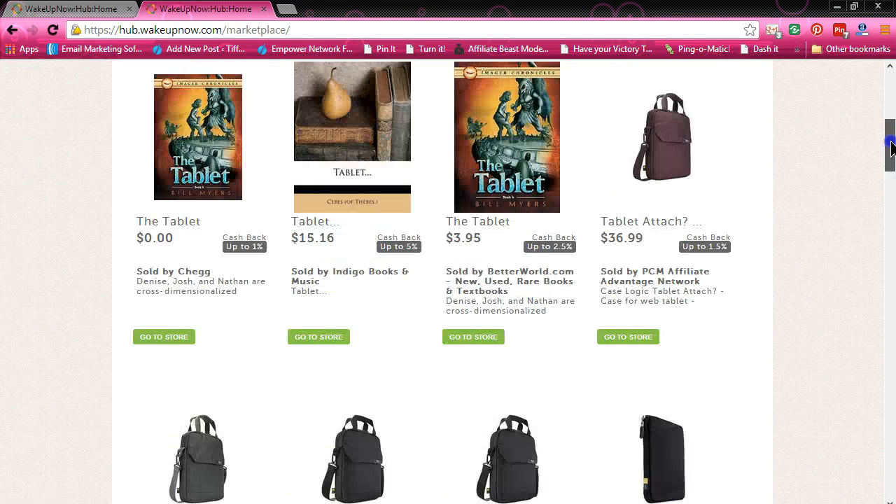
{"action": "scroll", "scroll_direction": "down", "scroll_amount": 3}
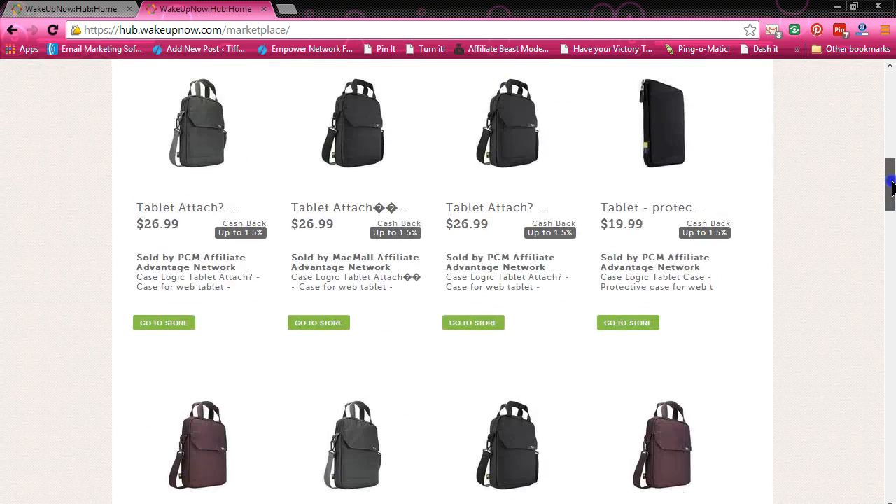
{"action": "scroll", "scroll_direction": "down", "scroll_amount": 3}
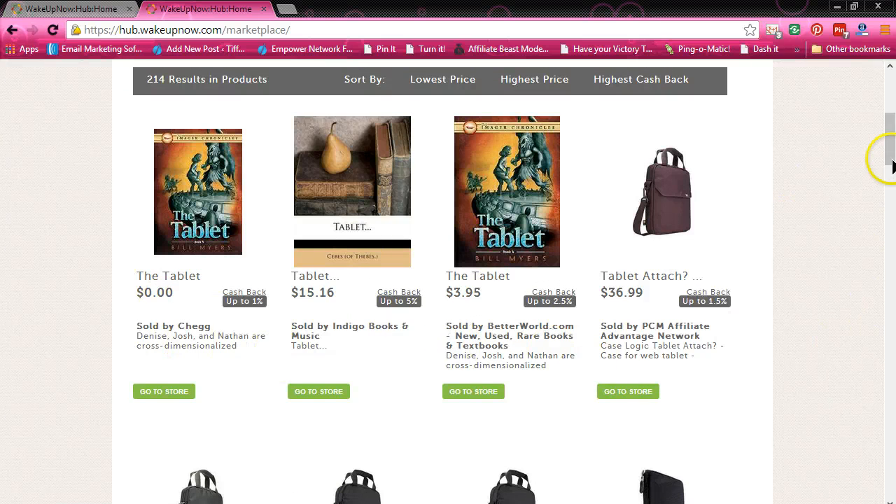
{"action": "scroll", "scroll_direction": "down", "scroll_amount": 3}
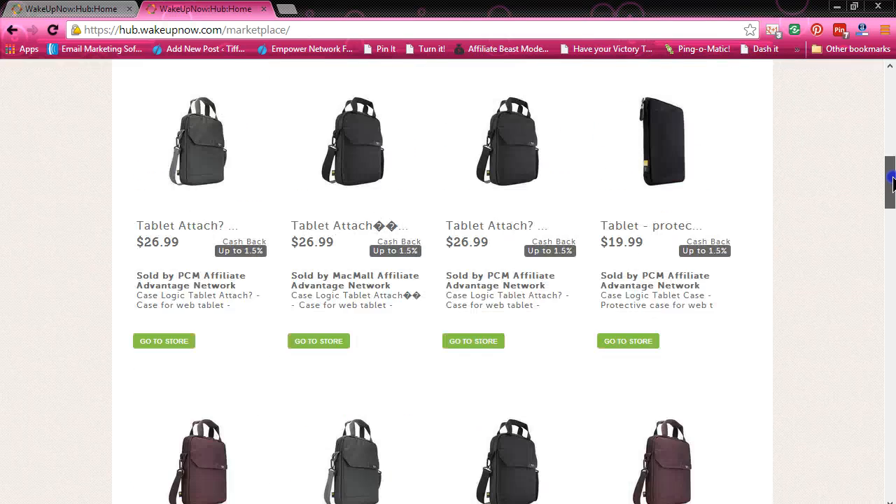
{"action": "scroll", "scroll_direction": "down", "scroll_amount": 3}
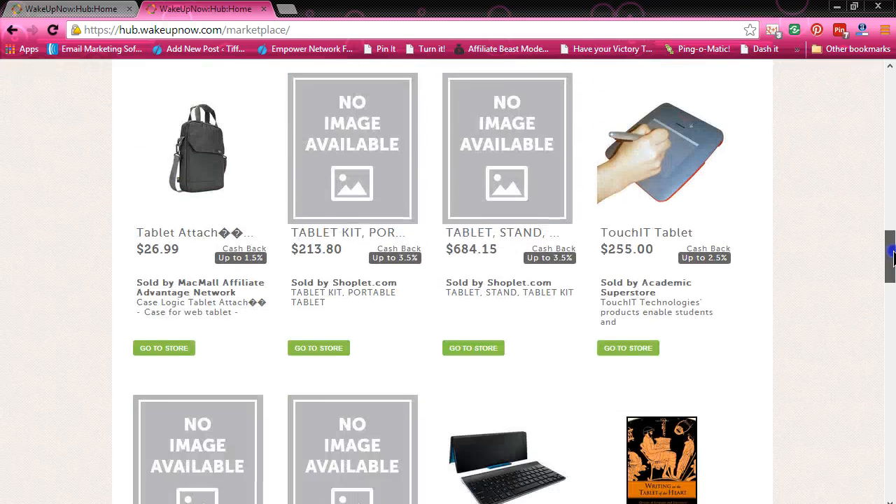
{"action": "scroll", "scroll_direction": "down", "scroll_amount": 3}
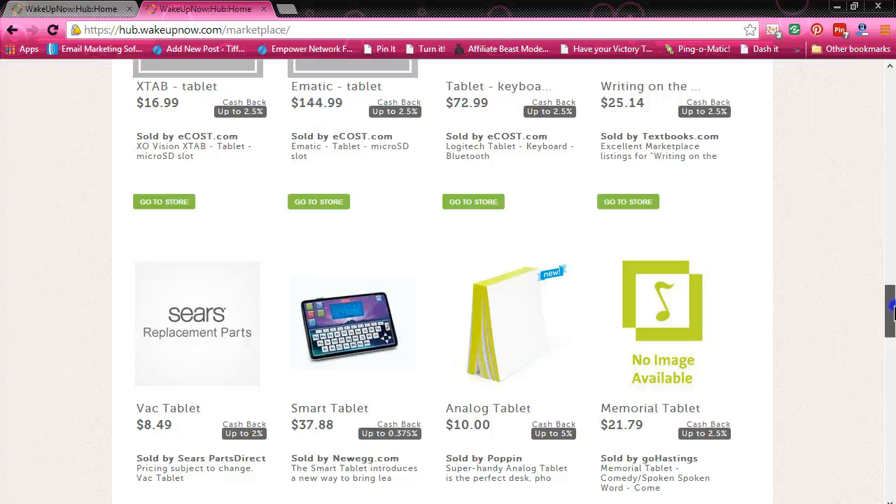
{"action": "scroll", "scroll_direction": "down", "scroll_amount": 3}
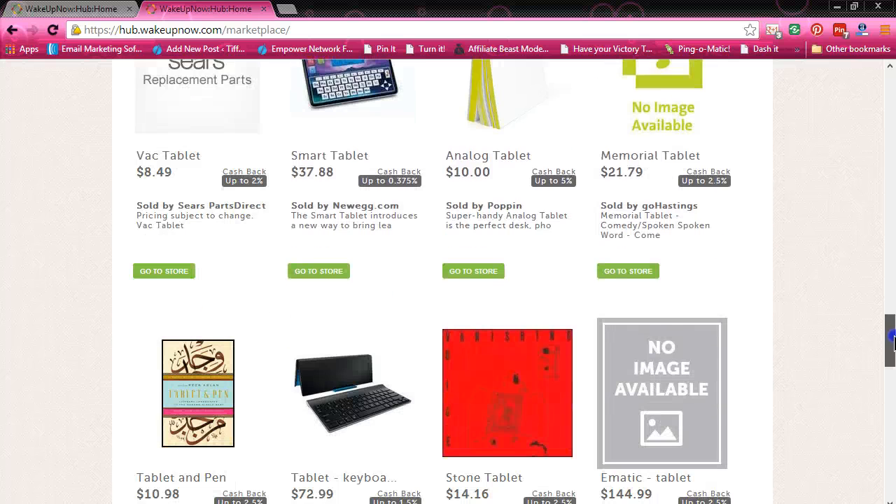
{"action": "scroll", "scroll_direction": "down", "scroll_amount": 3}
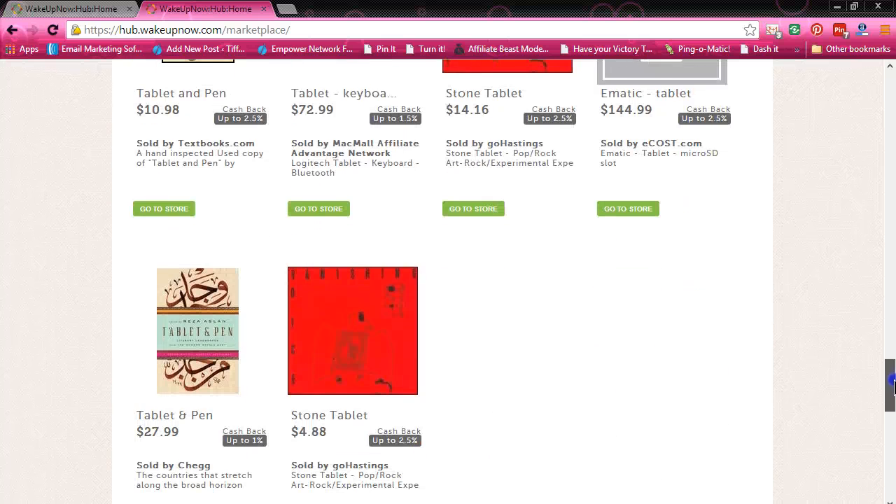
{"action": "mouse_move", "coordinate": [497, 192]}
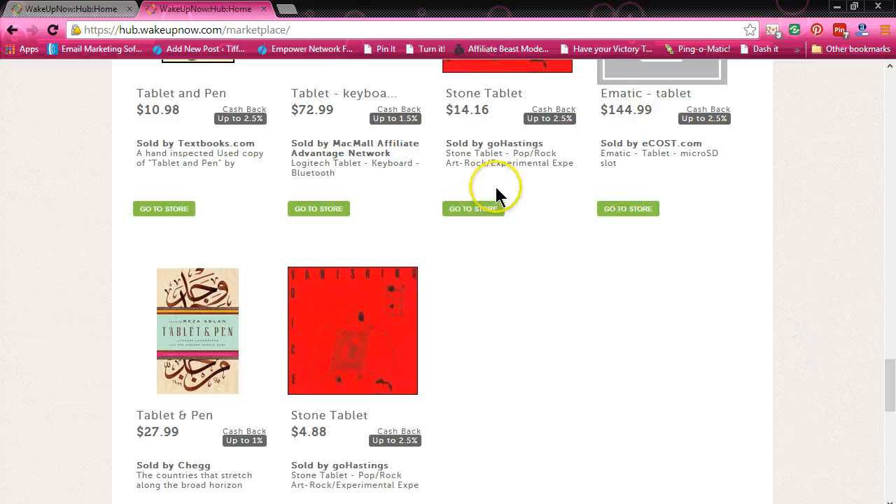
{"action": "mouse_move", "coordinate": [143, 184]}
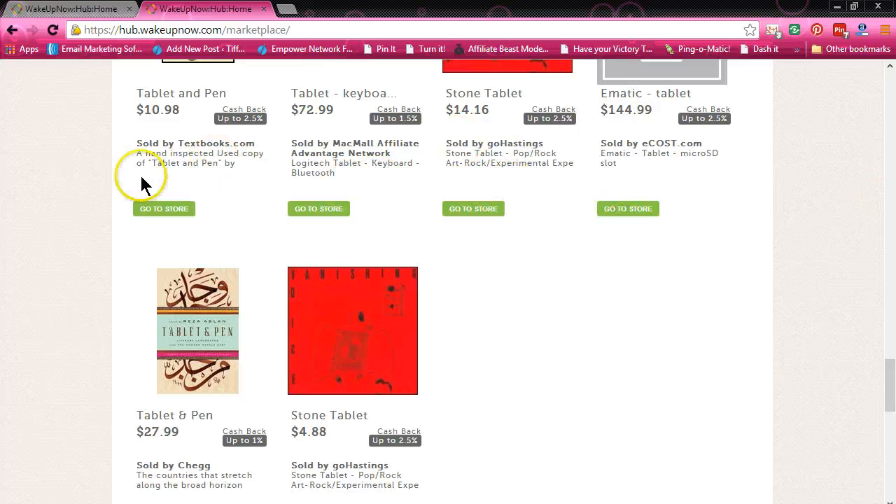
{"action": "mouse_move", "coordinate": [368, 442]}
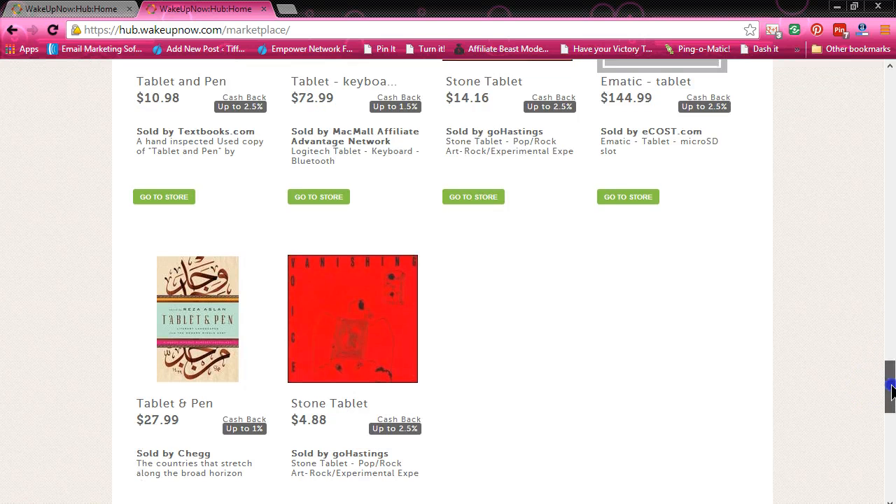
{"action": "scroll", "scroll_direction": "down", "scroll_amount": 3}
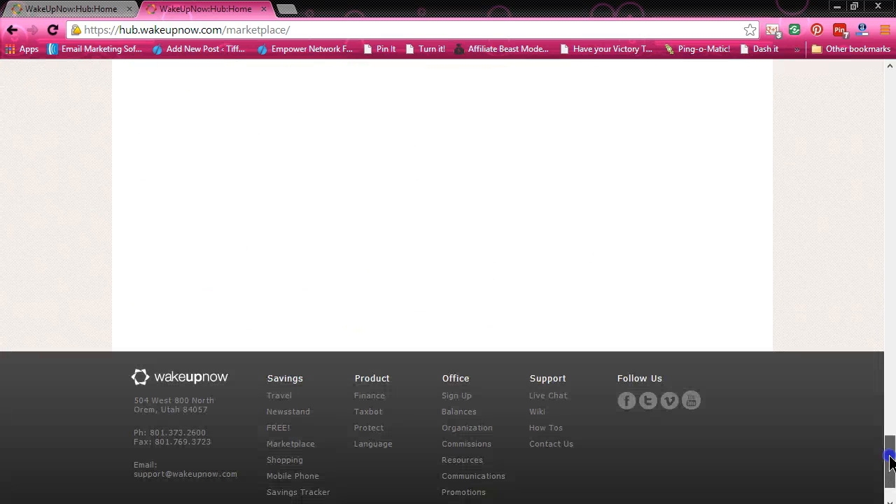
{"action": "scroll", "scroll_direction": "up", "scroll_amount": 3}
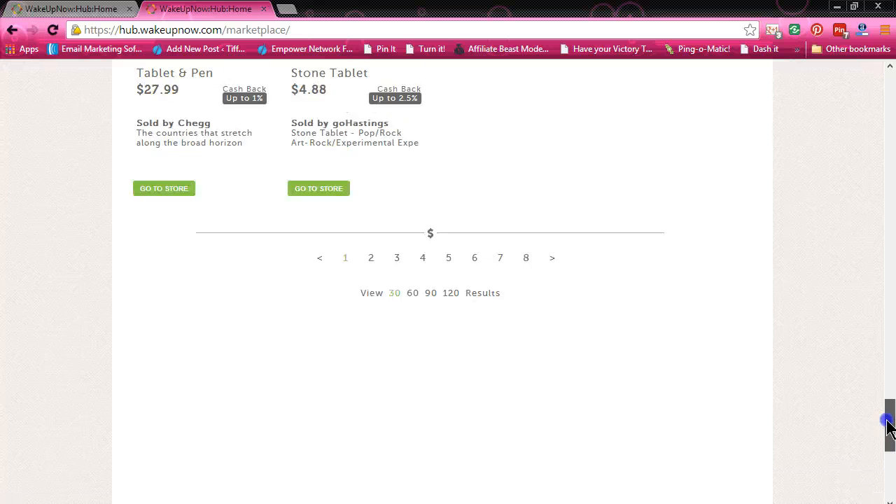
{"action": "scroll", "scroll_direction": "up", "scroll_amount": 3}
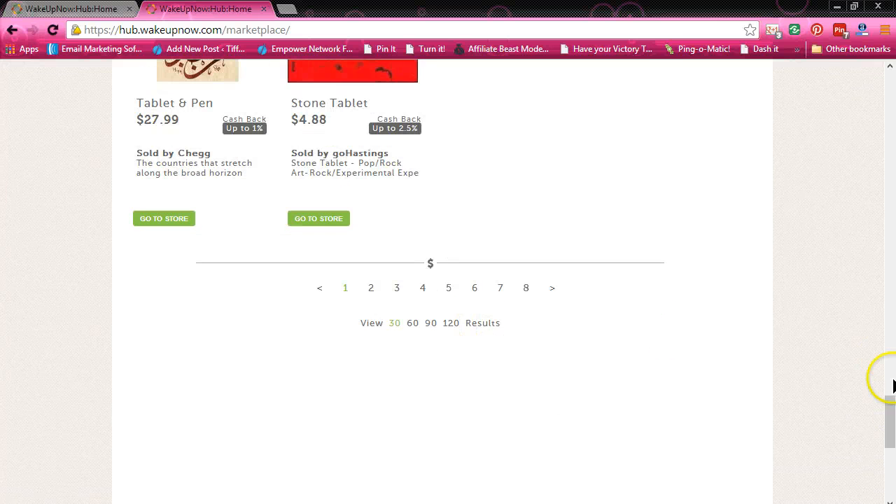
{"action": "scroll", "scroll_direction": "up", "scroll_amount": 3}
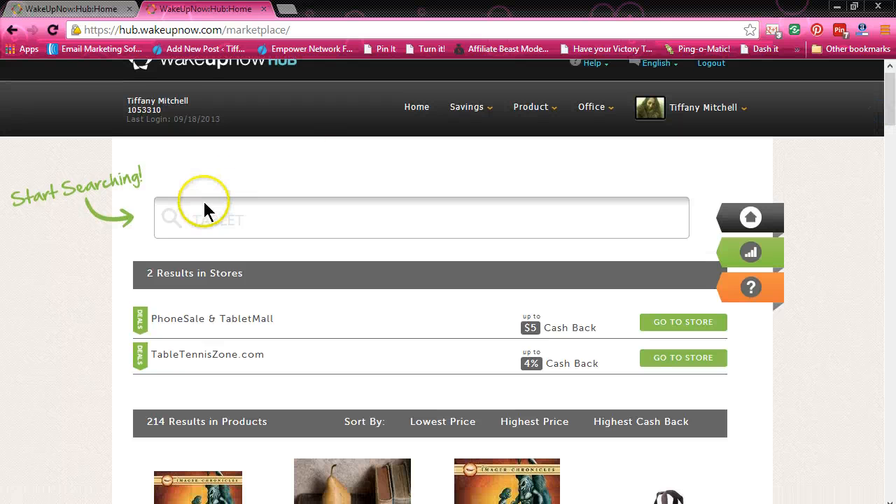
{"action": "mouse_move", "coordinate": [626, 370]}
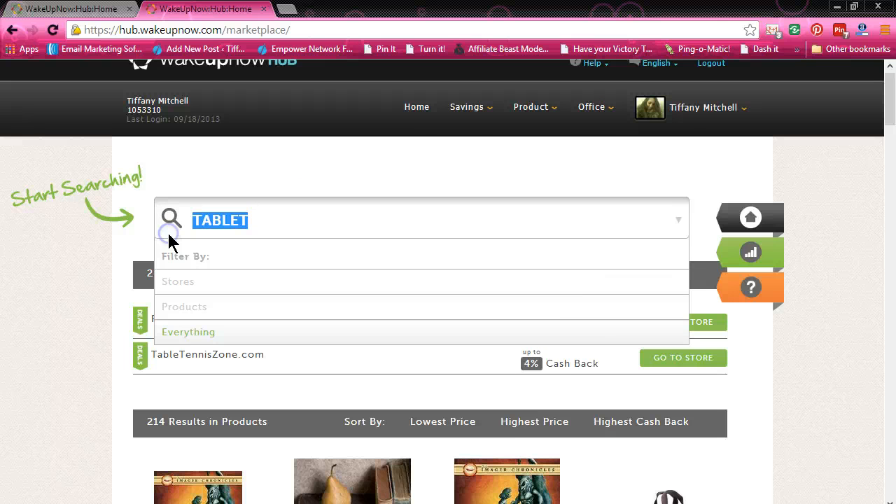
{"action": "mouse_move", "coordinate": [171, 235]}
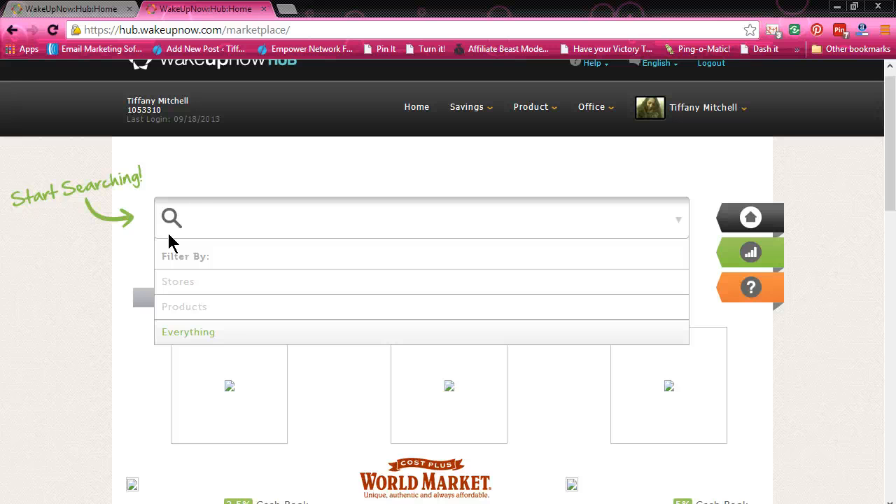
Step: Replace TABLET with BOOTS in the marketplace search box
{"action": "left_click", "coordinate": [420, 218]}
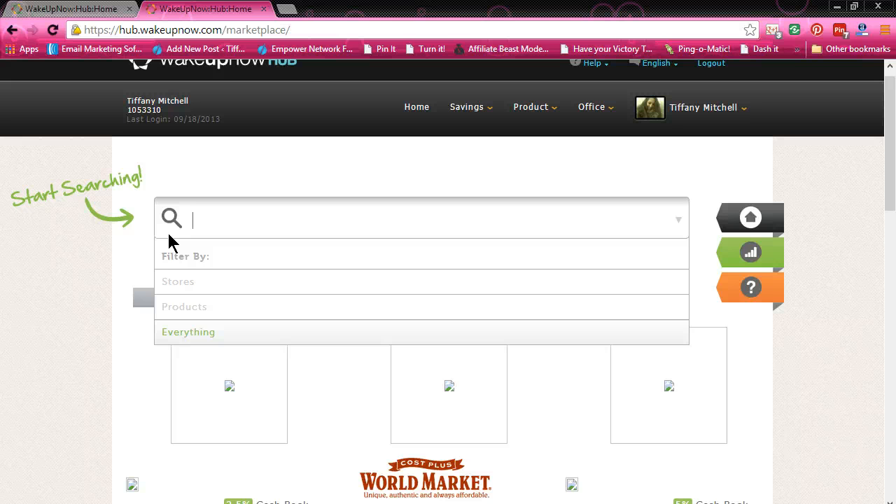
{"action": "type", "text": "BOOTS"}
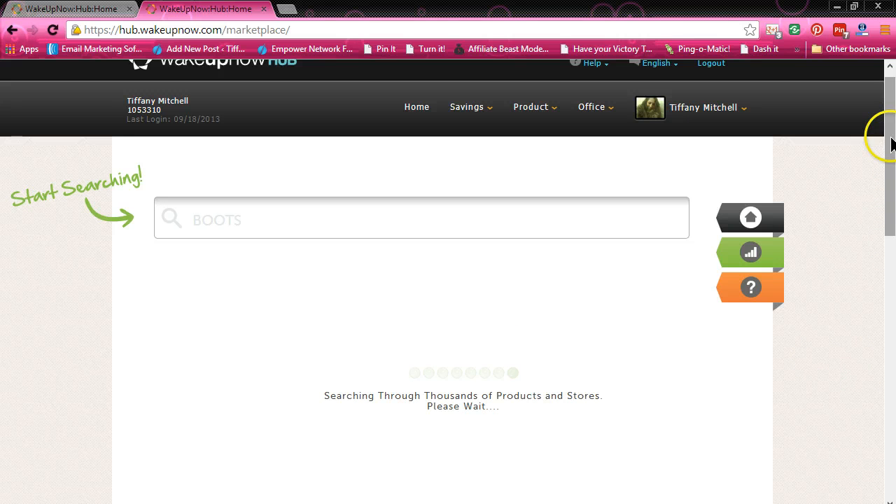
{"action": "scroll", "scroll_direction": "down", "scroll_amount": 3}
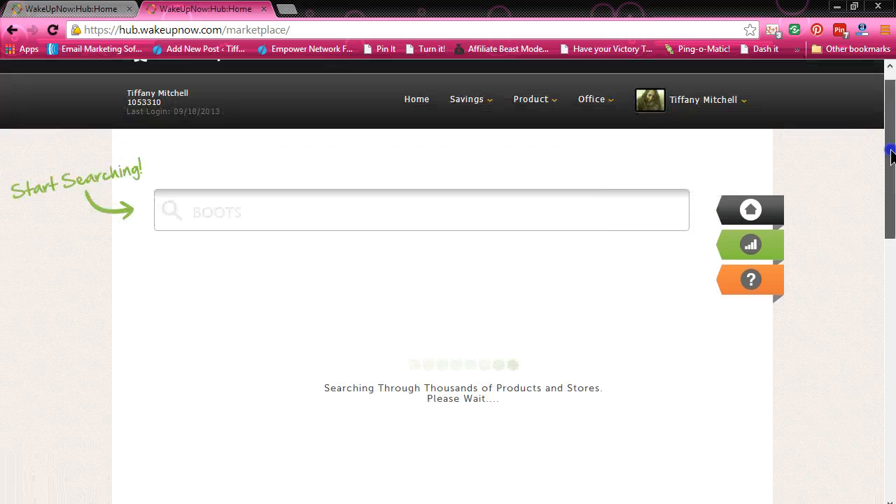
{"action": "scroll", "scroll_direction": "up", "scroll_amount": 3}
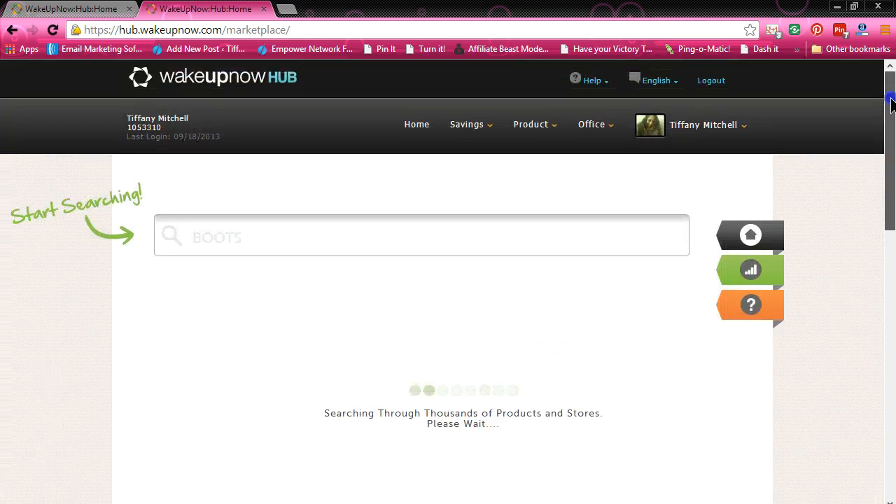
{"action": "scroll", "scroll_direction": "down", "scroll_amount": 3}
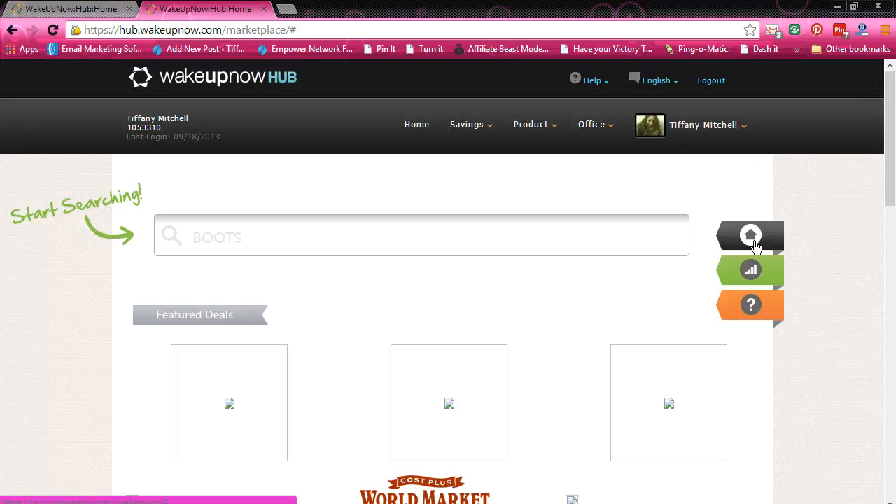
Step: Scroll to Featured Products and choose Dell Latitude for its cash-back offer
{"action": "scroll", "scroll_direction": "down", "scroll_amount": 3}
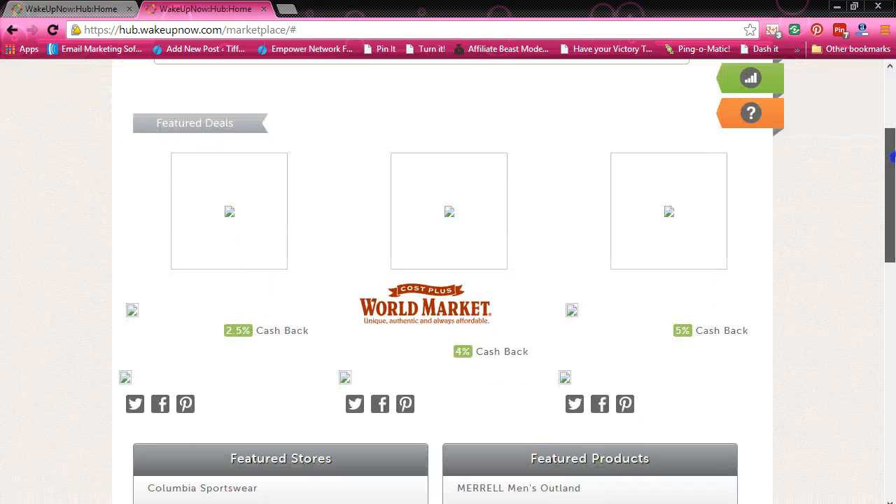
{"action": "scroll", "scroll_direction": "down", "scroll_amount": 3}
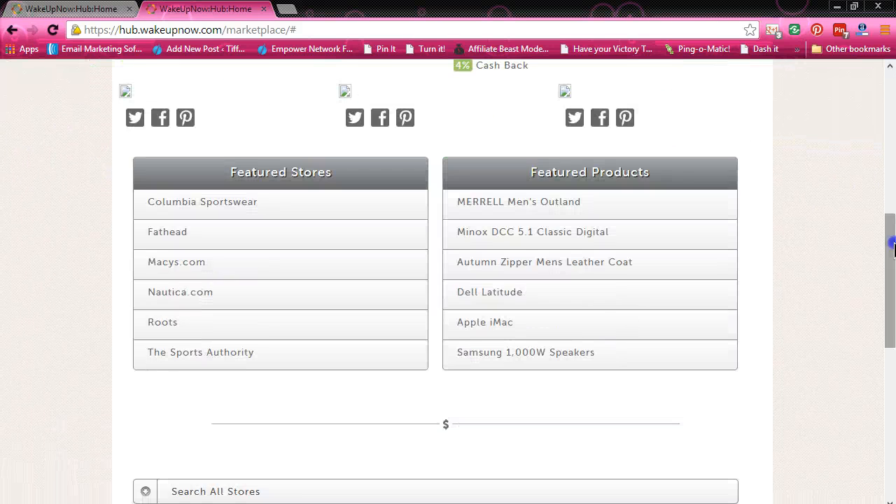
{"action": "mouse_move", "coordinate": [219, 265]}
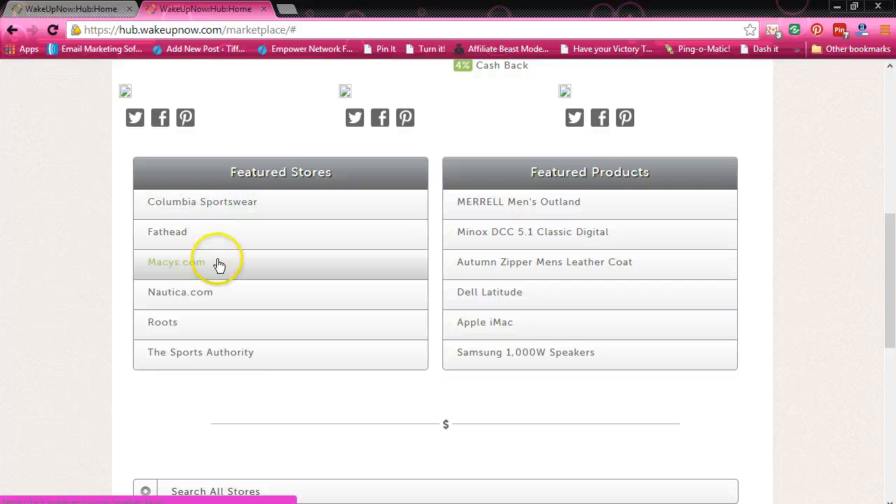
{"action": "mouse_move", "coordinate": [567, 352]}
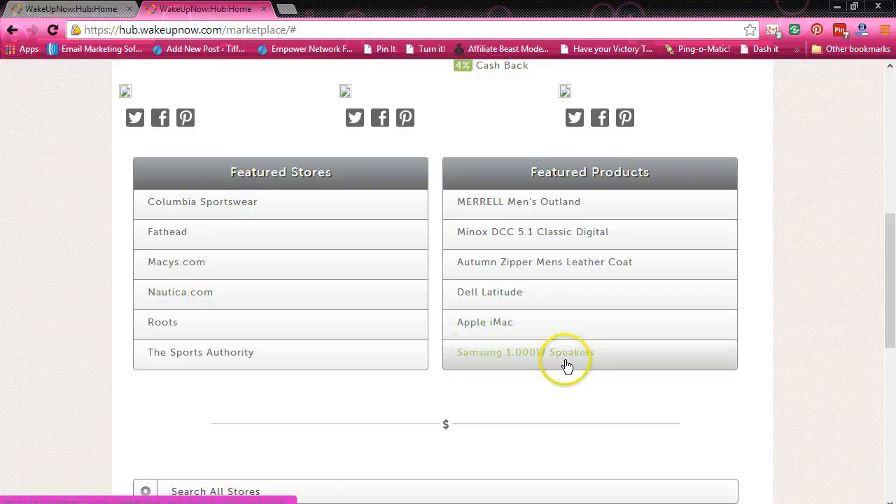
{"action": "mouse_move", "coordinate": [494, 309]}
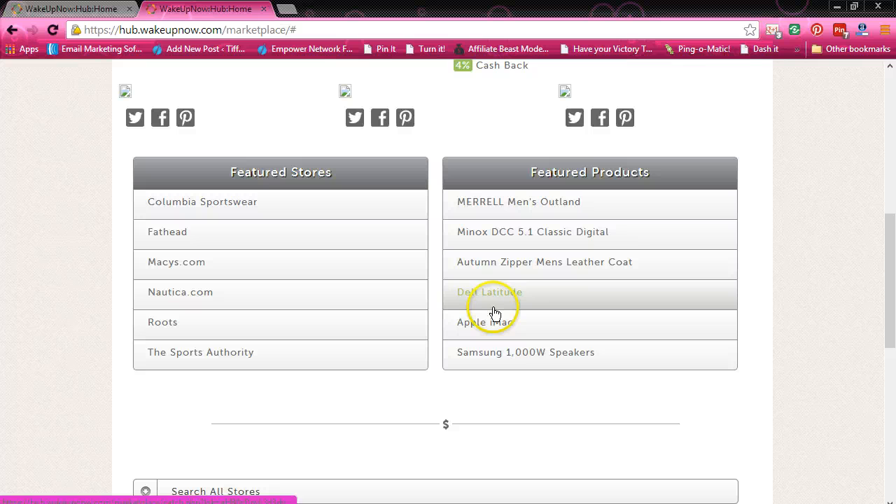
{"action": "mouse_move", "coordinate": [656, 235]}
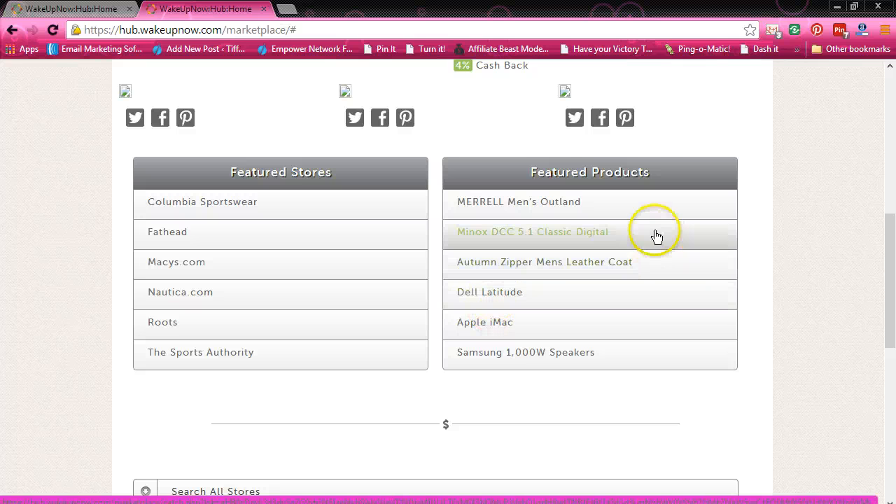
{"action": "mouse_move", "coordinate": [599, 117]}
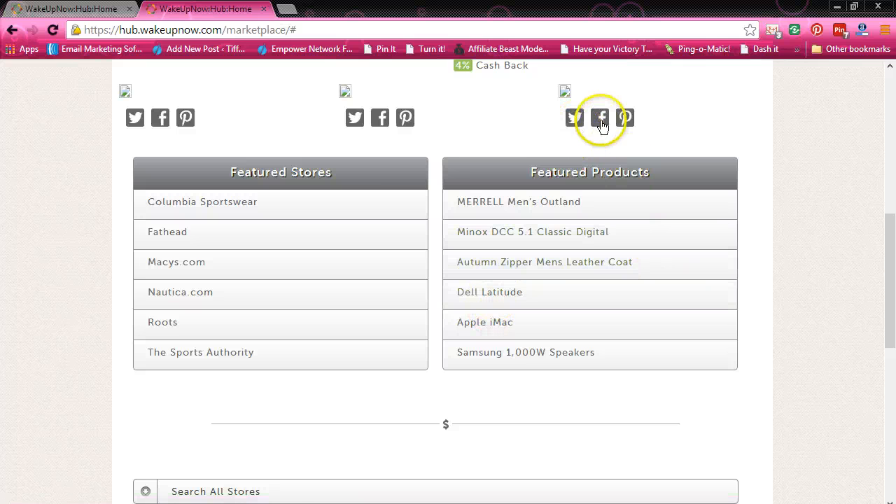
{"action": "mouse_move", "coordinate": [498, 292]}
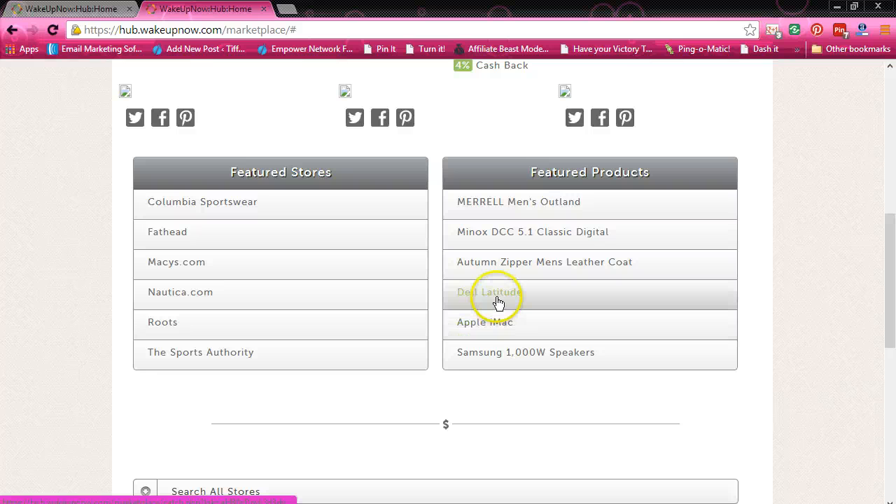
{"action": "left_click", "coordinate": [488, 292]}
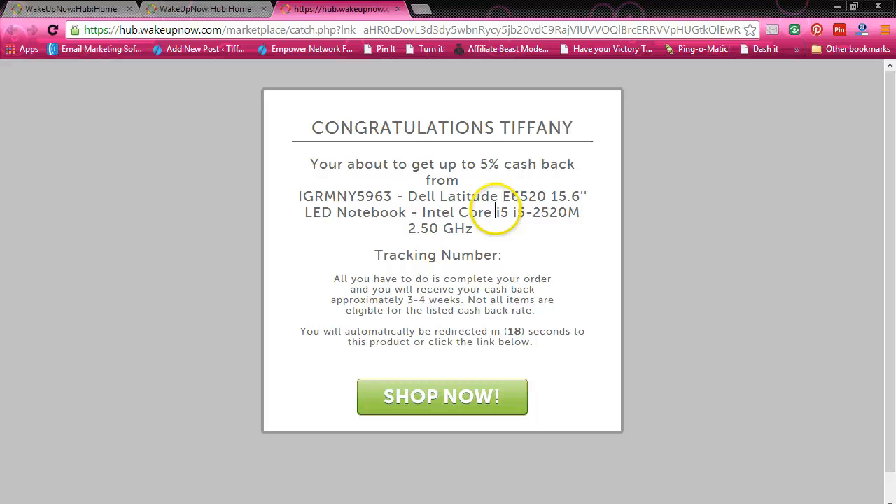
{"action": "mouse_move", "coordinate": [538, 163]}
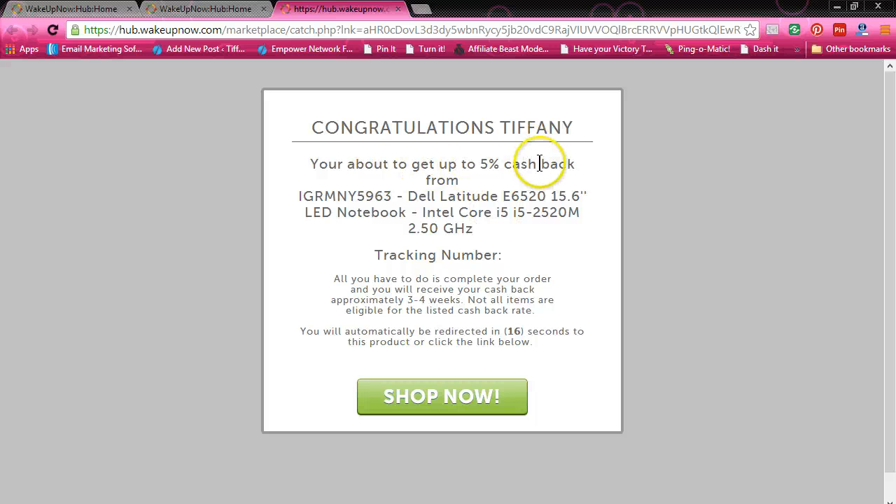
{"action": "mouse_move", "coordinate": [427, 287]}
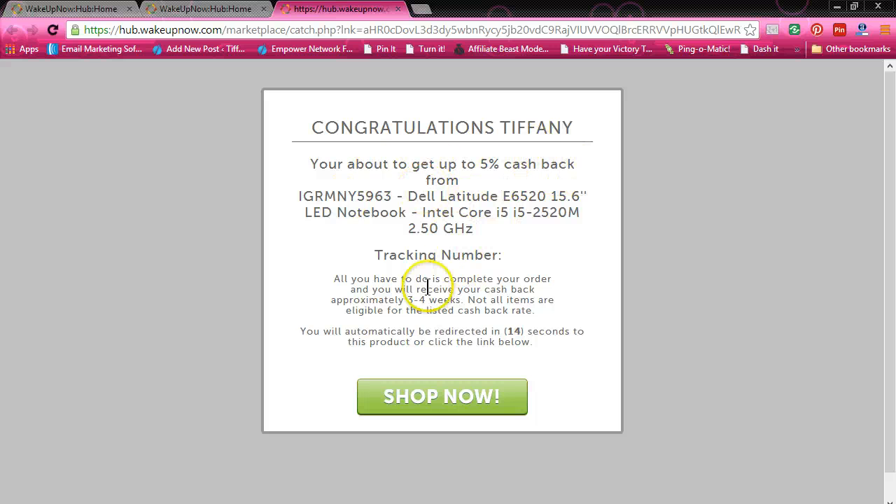
{"action": "mouse_move", "coordinate": [422, 408]}
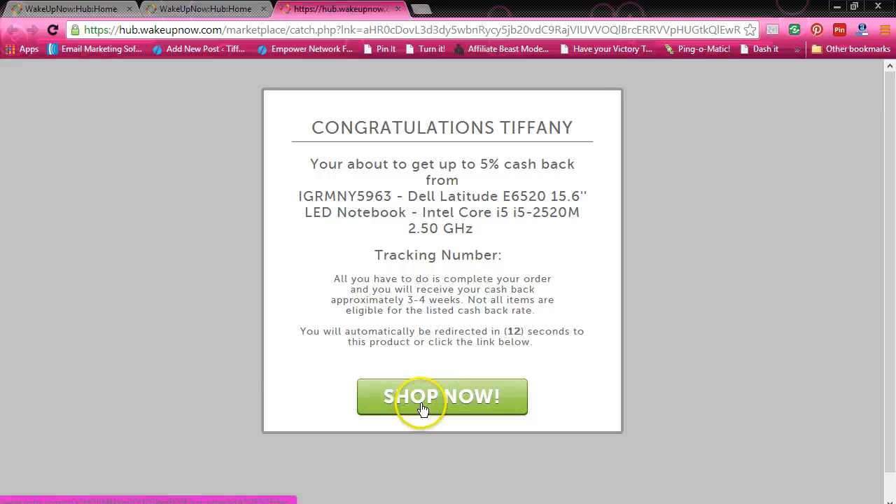
{"action": "mouse_move", "coordinate": [372, 149]}
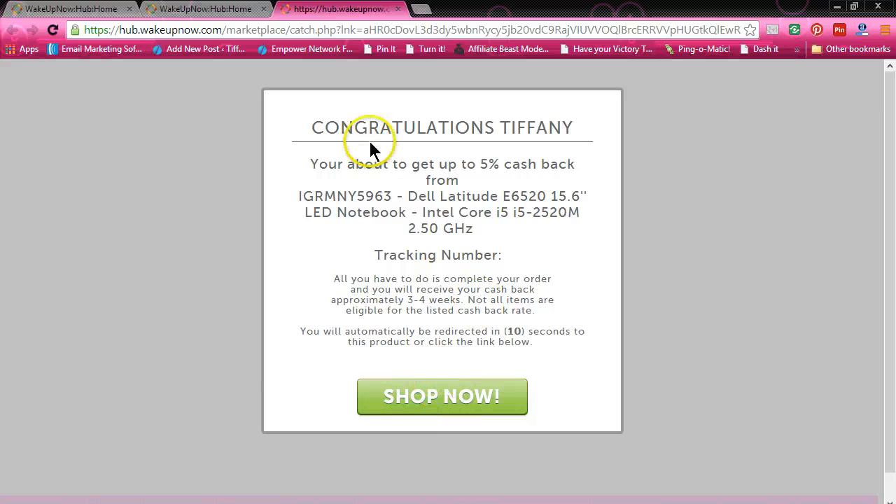
{"action": "mouse_move", "coordinate": [483, 336]}
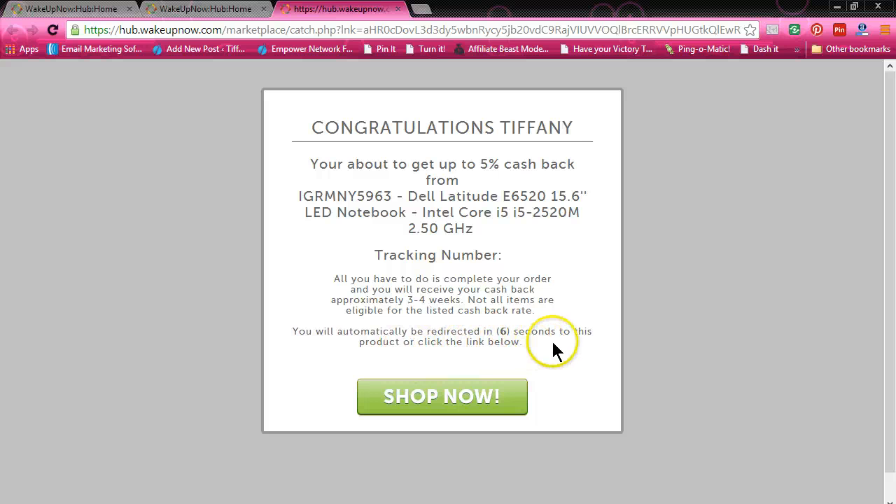
{"action": "mouse_move", "coordinate": [484, 361]}
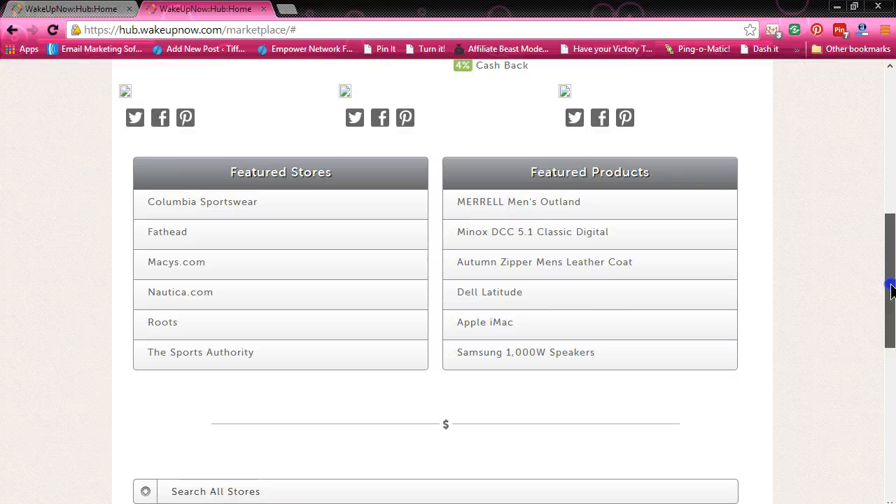
{"action": "scroll", "scroll_direction": "up", "scroll_amount": 3}
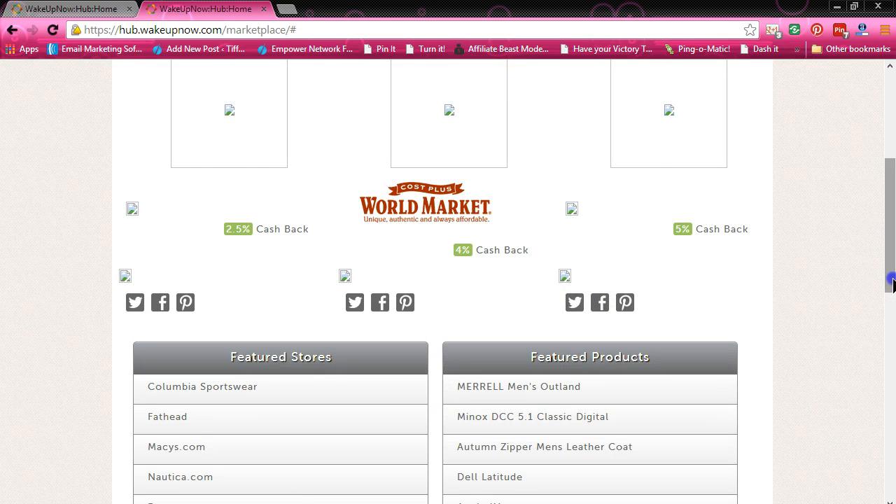
{"action": "scroll", "scroll_direction": "up", "scroll_amount": 3}
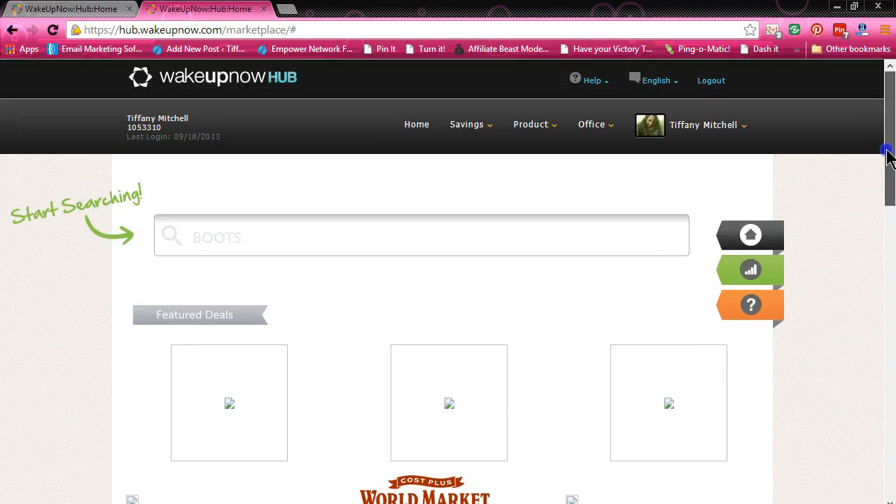
{"action": "scroll", "scroll_direction": "up", "scroll_amount": 3}
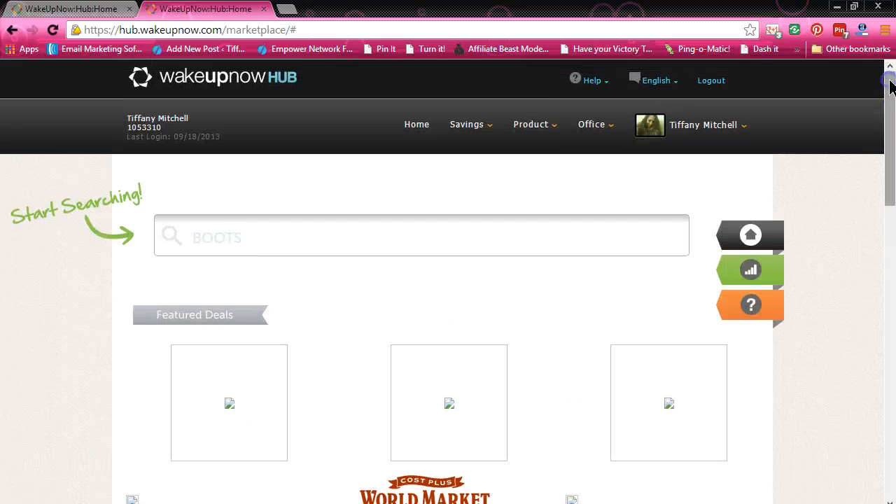
{"action": "scroll", "scroll_direction": "down", "scroll_amount": 3}
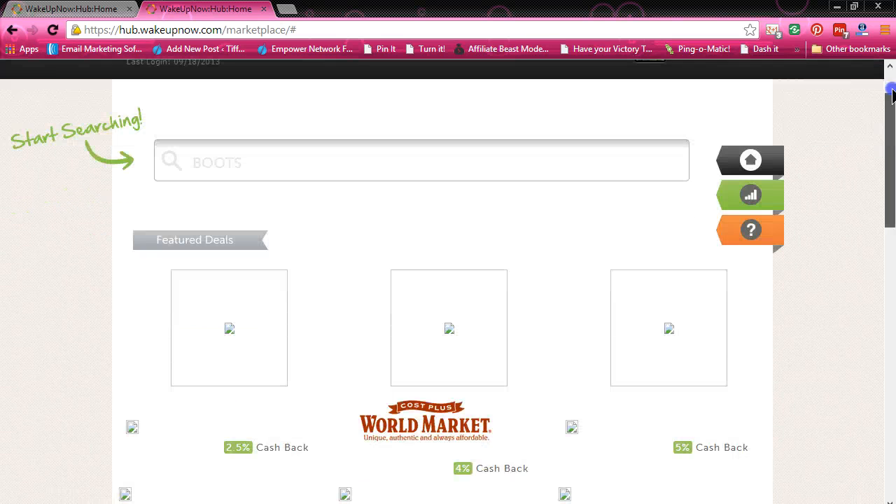
{"action": "scroll", "scroll_direction": "up", "scroll_amount": 3}
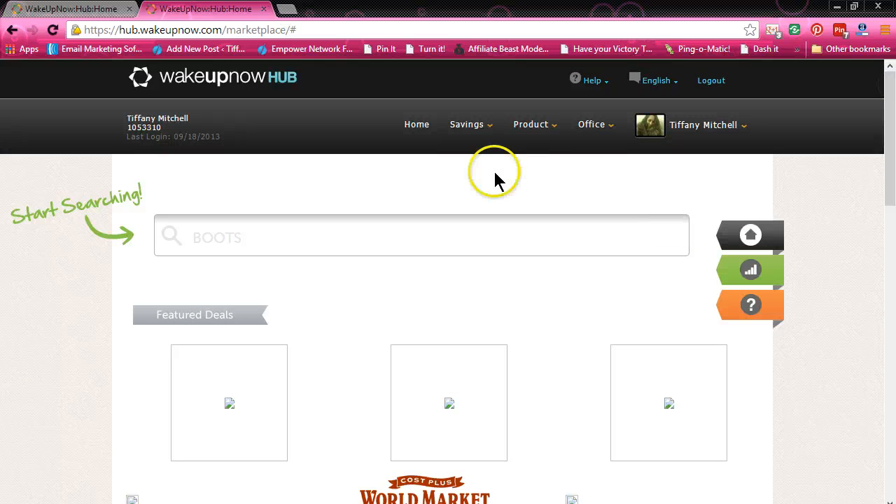
{"action": "mouse_move", "coordinate": [498, 181]}
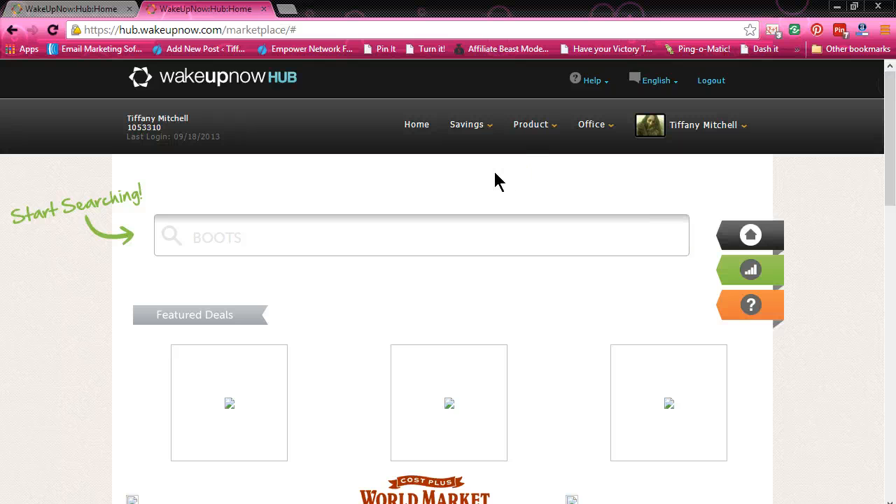